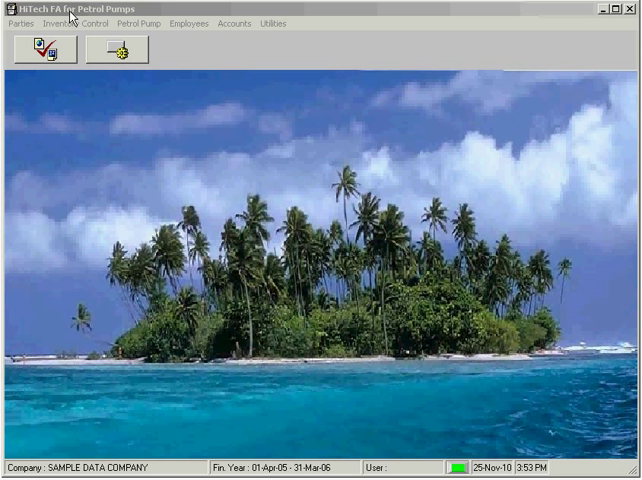
# Browse the party records and inventory control menus, then close the pumping machines and tanks window.
pyautogui.click(20, 14)
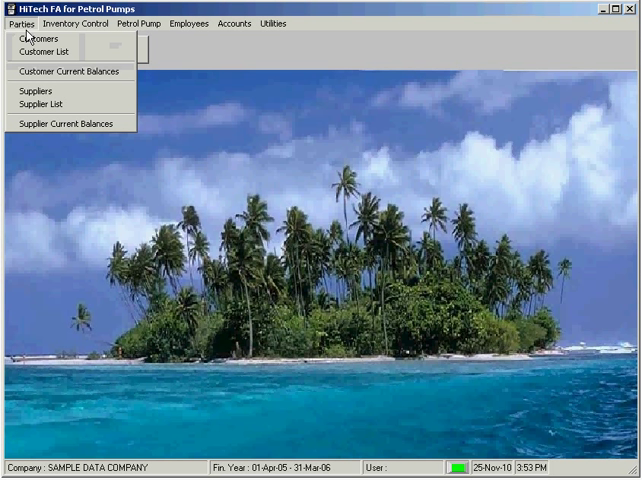
pyautogui.click(88, 23)
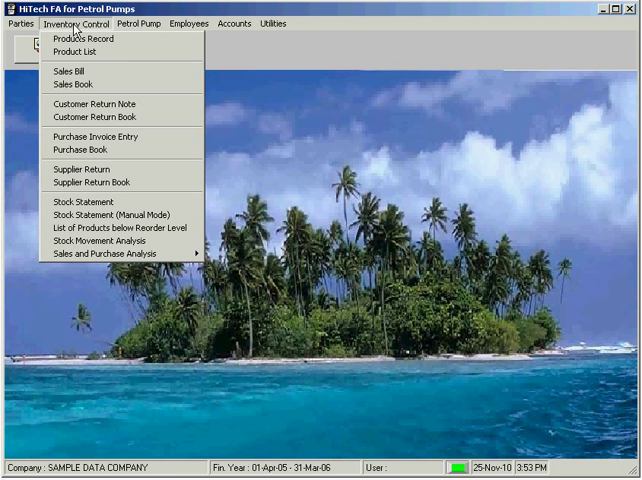
pyautogui.click(148, 18)
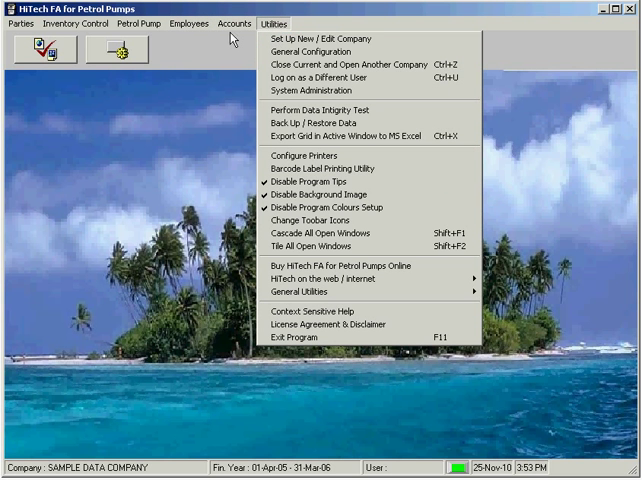
pyautogui.click(147, 10)
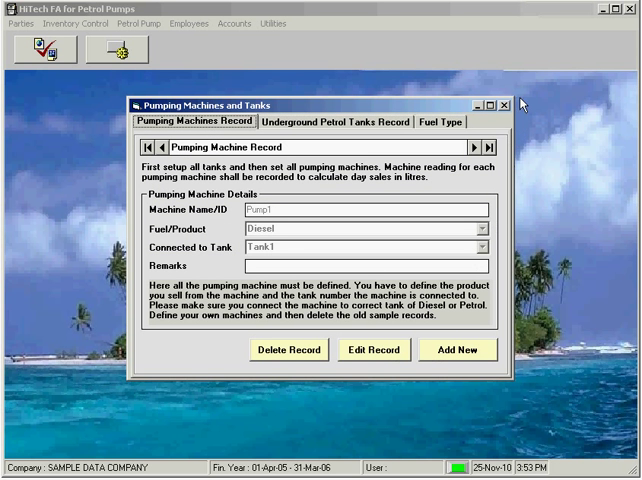
pyautogui.click(506, 104)
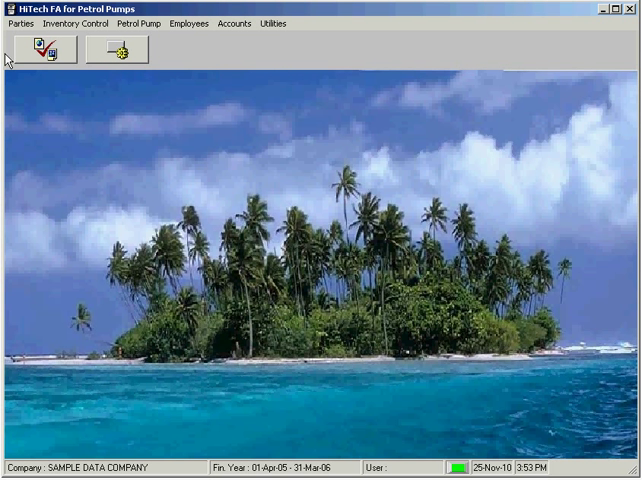
# Revisit party records, inventory and accounts menus, then view and close the trial balance report.
pyautogui.click(22, 24)
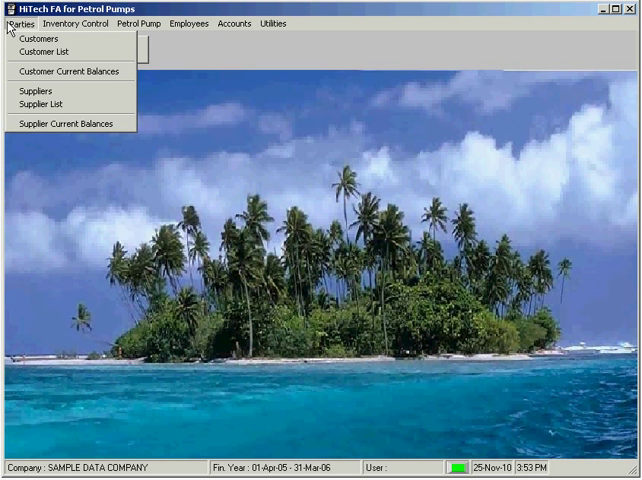
pyautogui.click(92, 23)
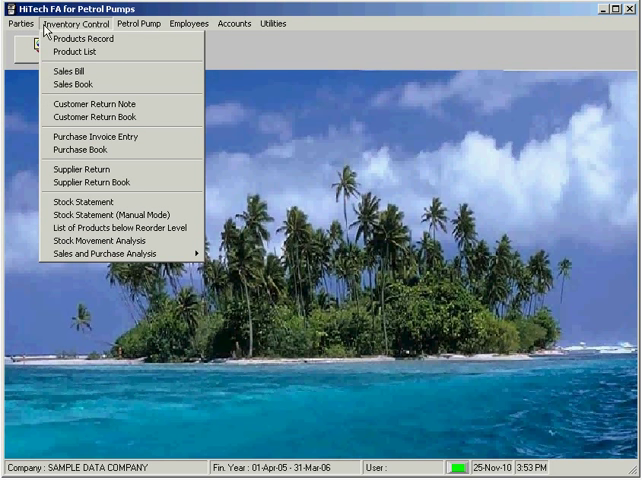
pyautogui.click(240, 23)
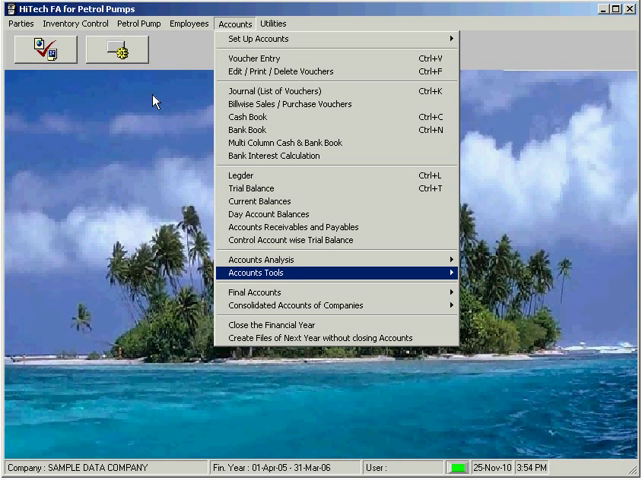
pyautogui.click(80, 25)
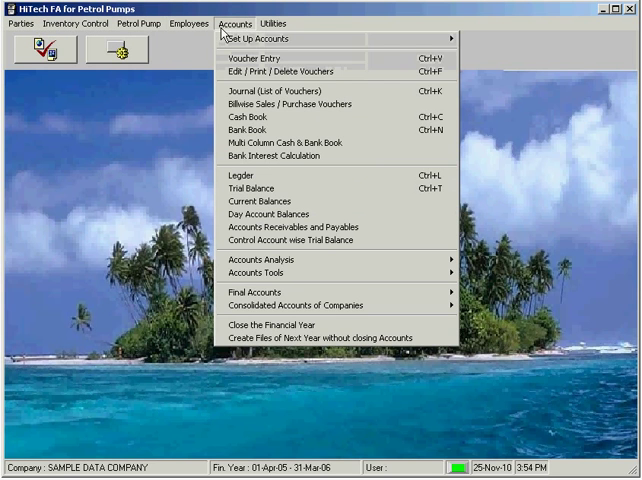
pyautogui.click(276, 38)
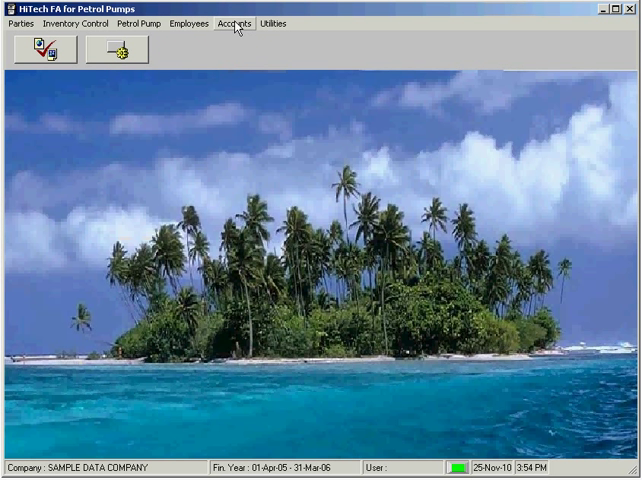
pyautogui.click(234, 22)
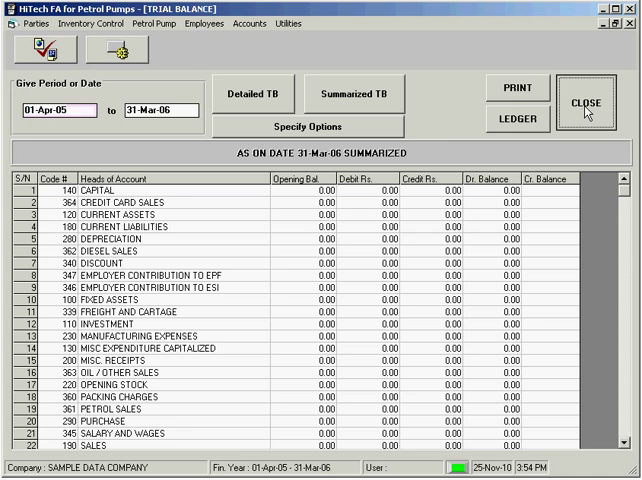
pyautogui.click(597, 101)
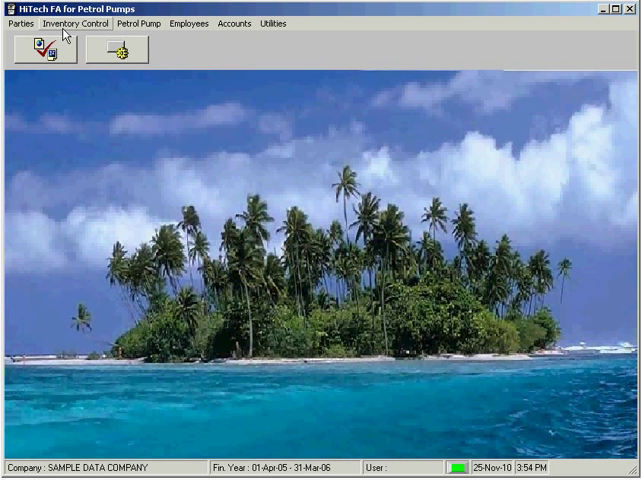
pyautogui.click(96, 24)
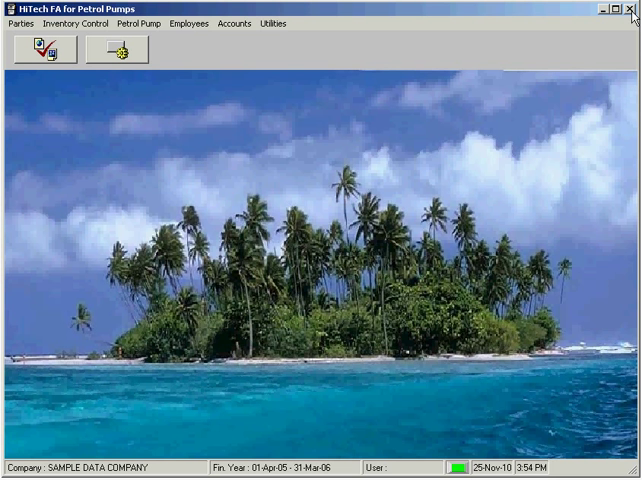
# Close the program, launch the F_PP.exe installer, and cancel it without installing.
pyautogui.click(630, 13)
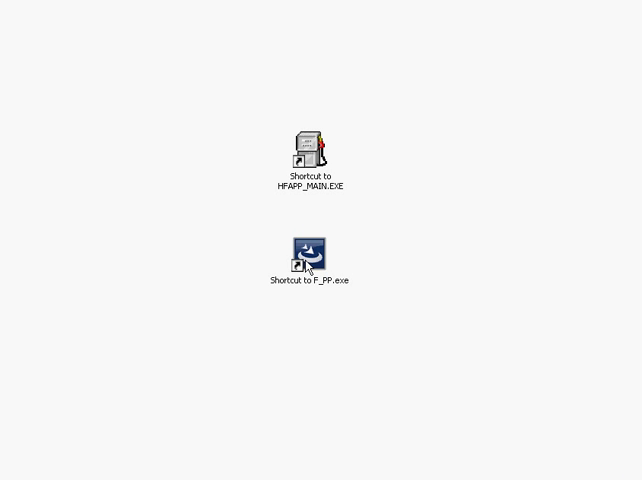
pyautogui.doubleClick(303, 250)
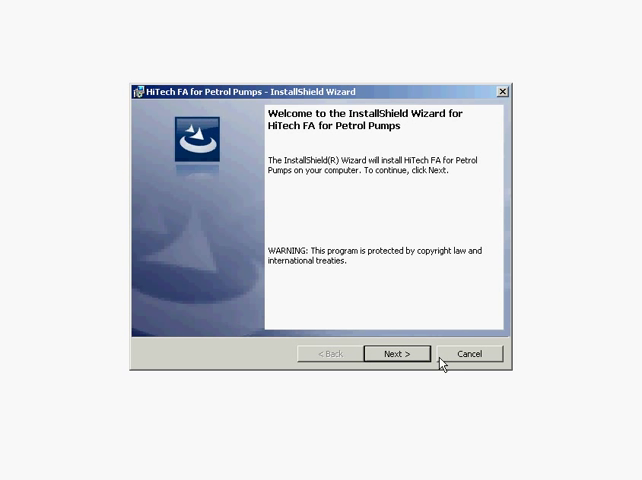
pyautogui.click(469, 353)
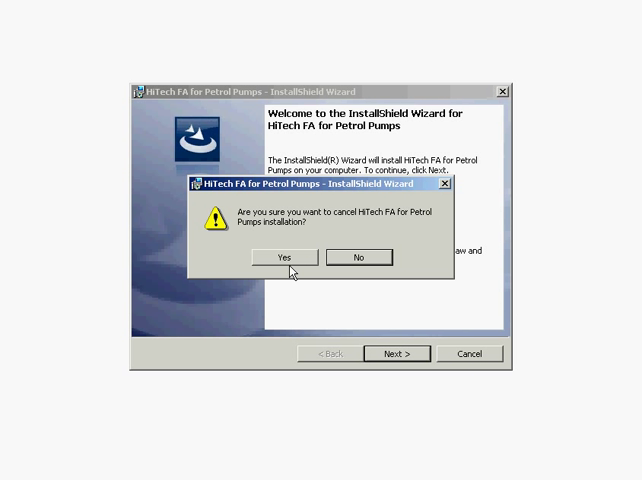
pyautogui.click(283, 257)
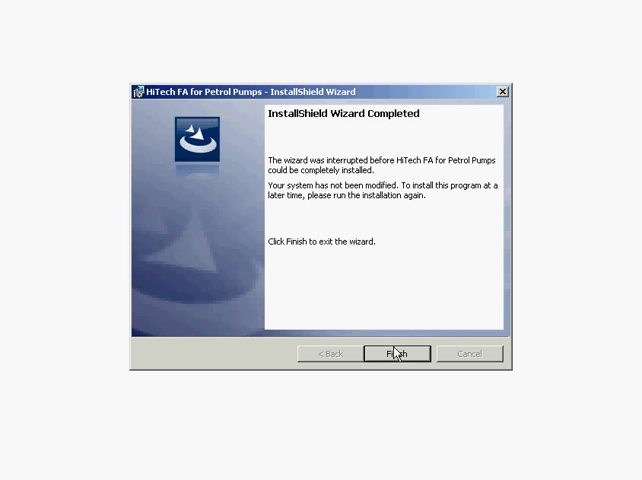
pyautogui.click(396, 353)
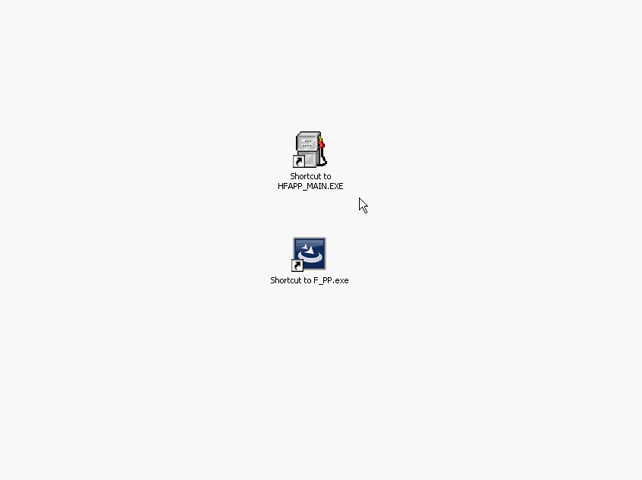
pyautogui.moveTo(305, 152)
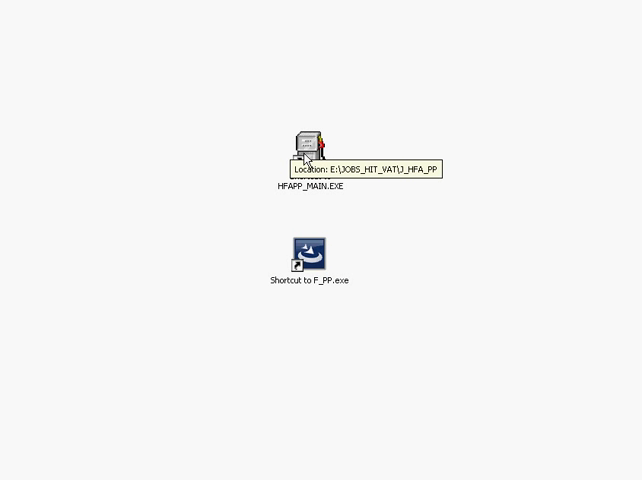
# Launch HFAPP_MAIN.EXE, dismiss the date check unticked, then relaunch and accept it with date format ticked.
pyautogui.doubleClick(303, 140)
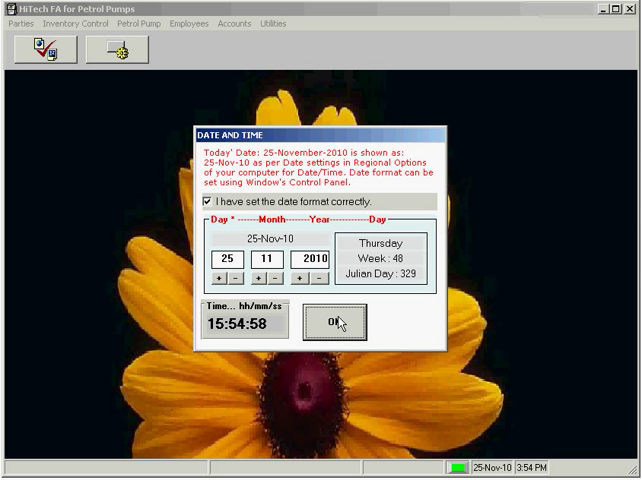
pyautogui.click(196, 208)
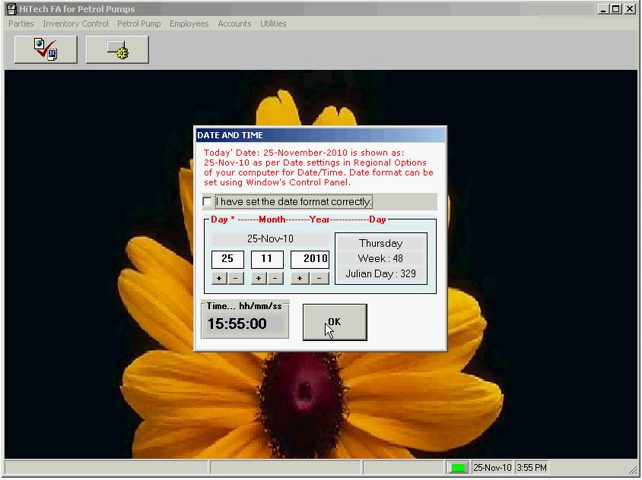
pyautogui.click(334, 322)
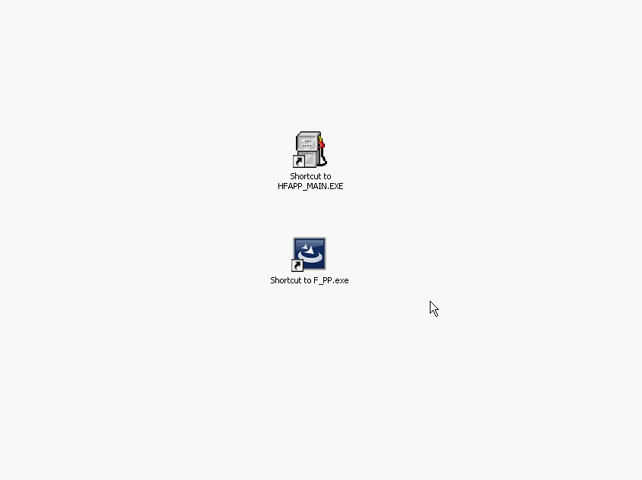
pyautogui.doubleClick(306, 147)
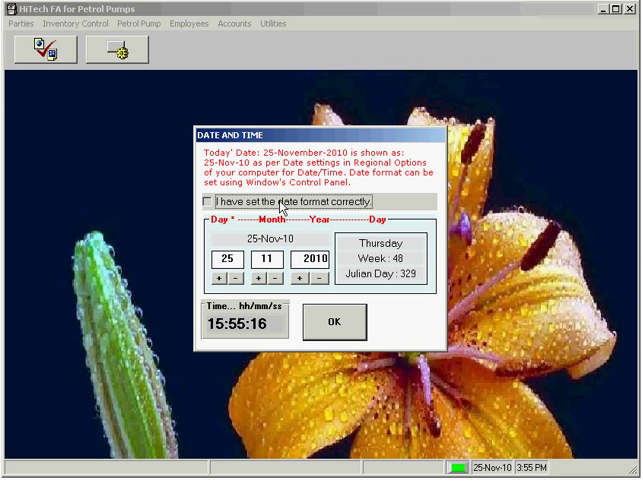
pyautogui.click(194, 207)
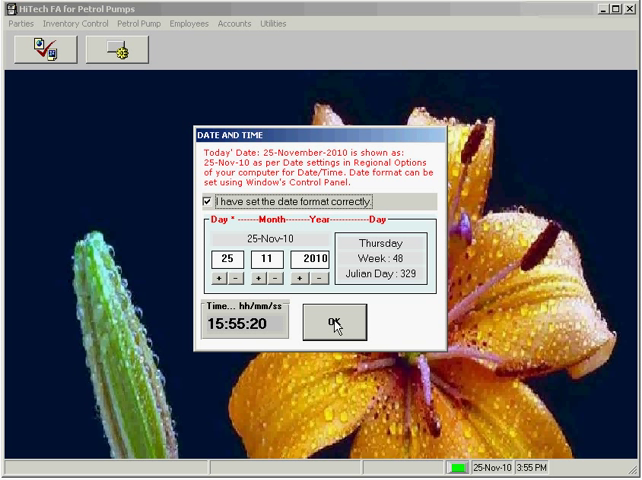
pyautogui.click(333, 323)
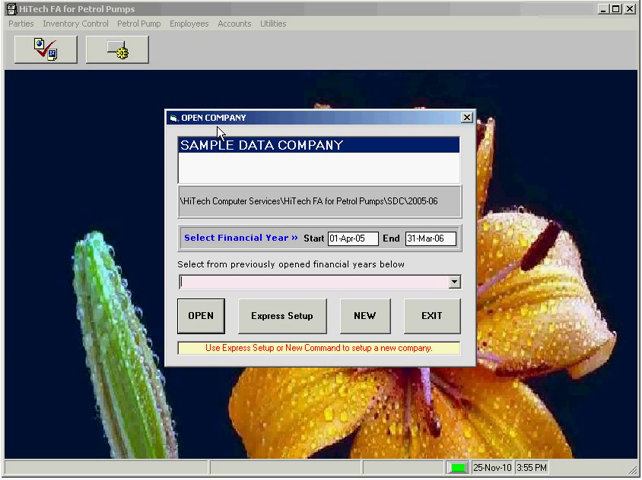
pyautogui.moveTo(330, 240)
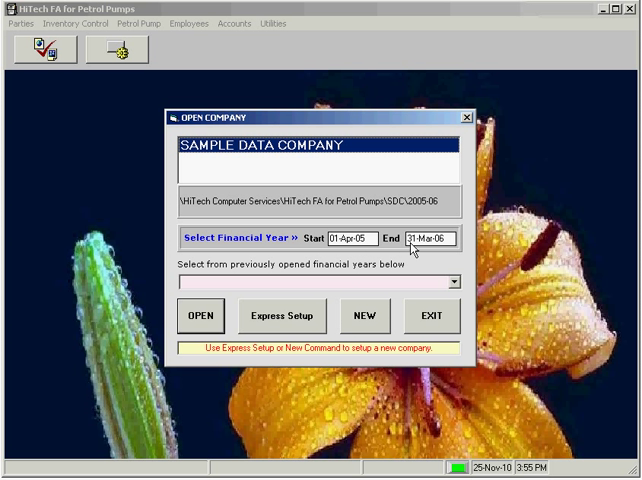
# Open SAMPLE DATA COMPANY for 01-Apr-05 to 31-Mar-06 and decline the data test/backup.
pyautogui.click(208, 315)
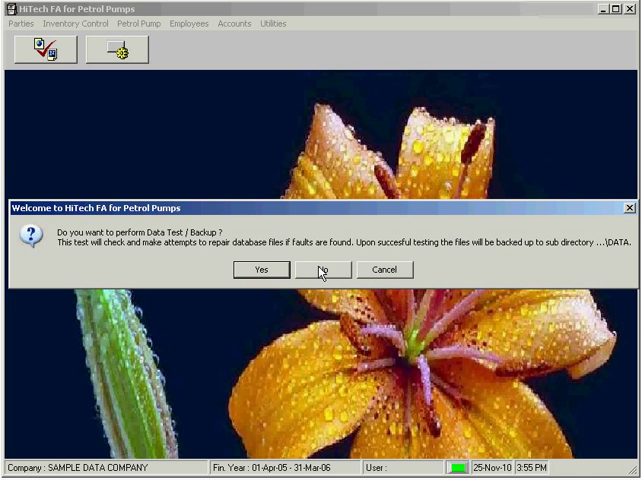
pyautogui.click(320, 270)
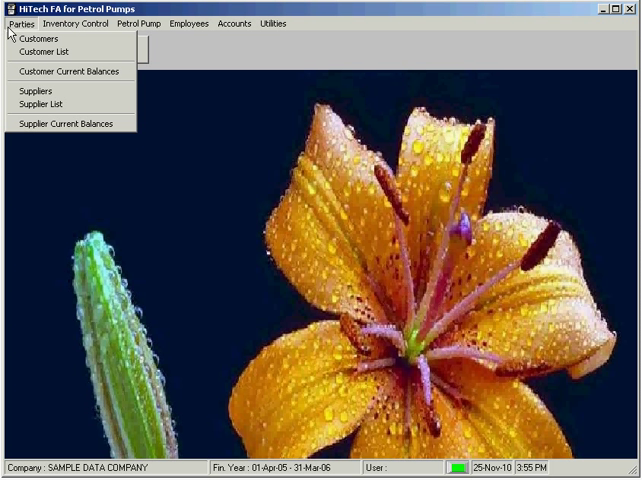
pyautogui.click(93, 18)
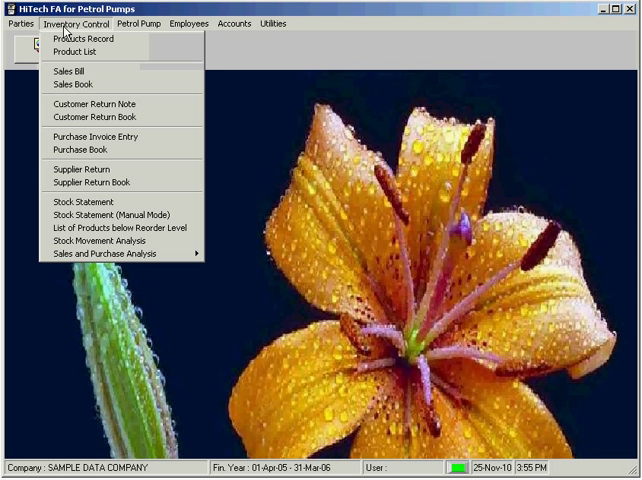
pyautogui.click(167, 16)
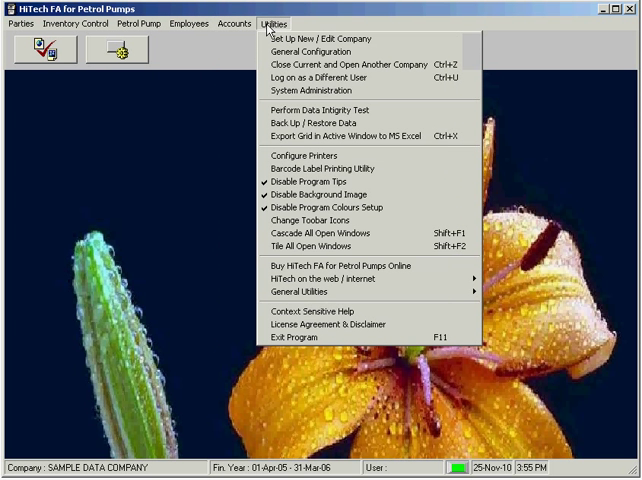
pyautogui.moveTo(320, 49)
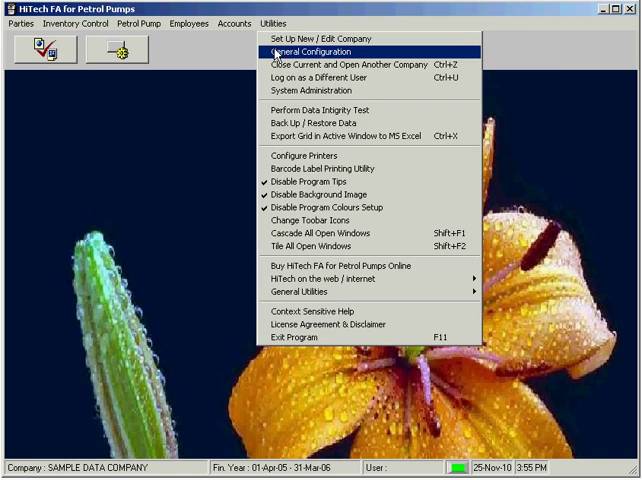
pyautogui.click(303, 47)
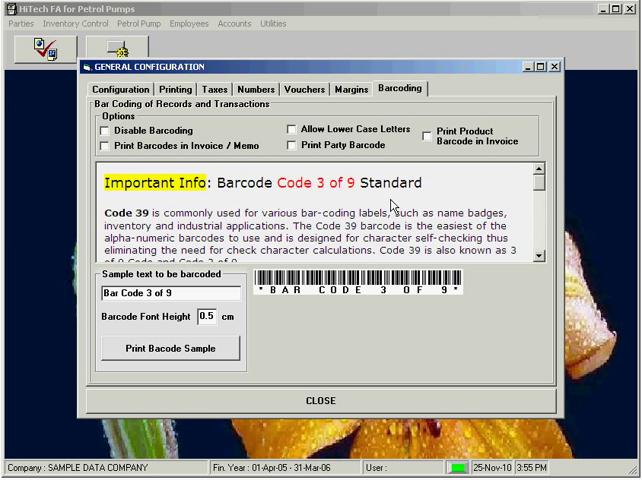
pyautogui.moveTo(368, 411)
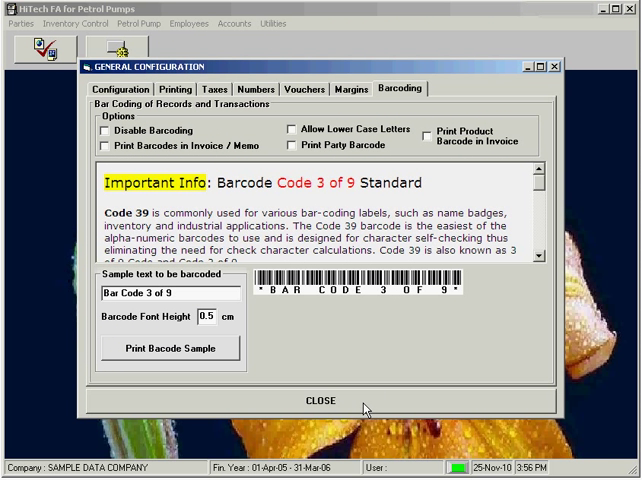
pyautogui.click(310, 400)
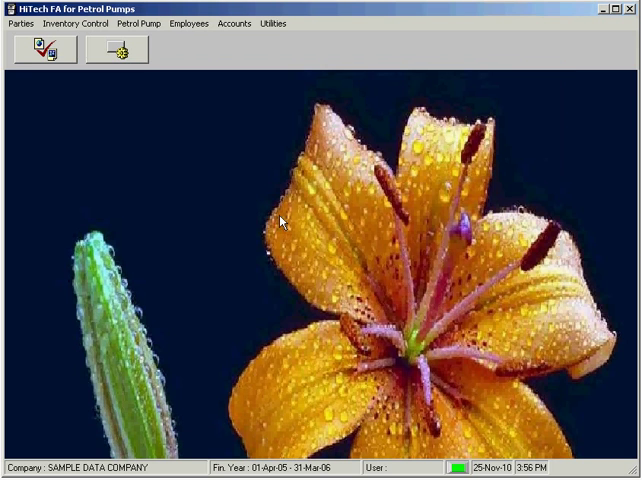
pyautogui.click(66, 24)
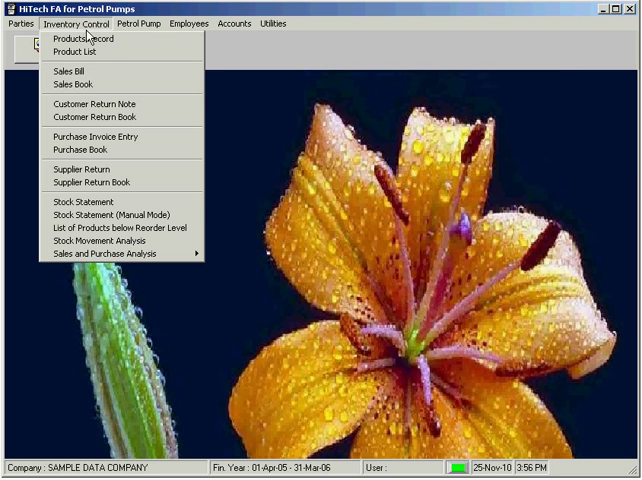
pyautogui.click(72, 38)
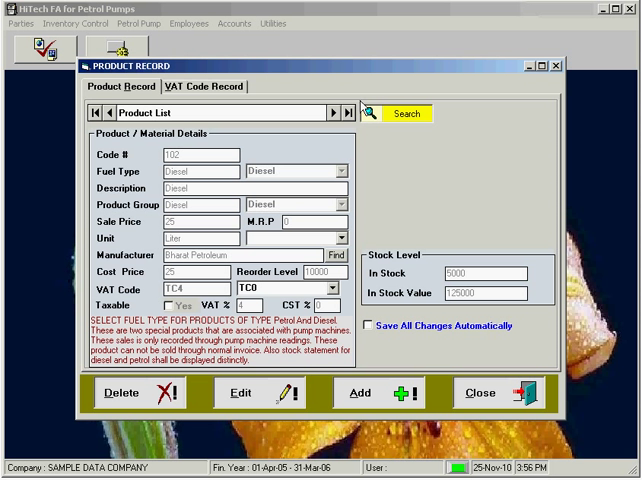
pyautogui.click(334, 113)
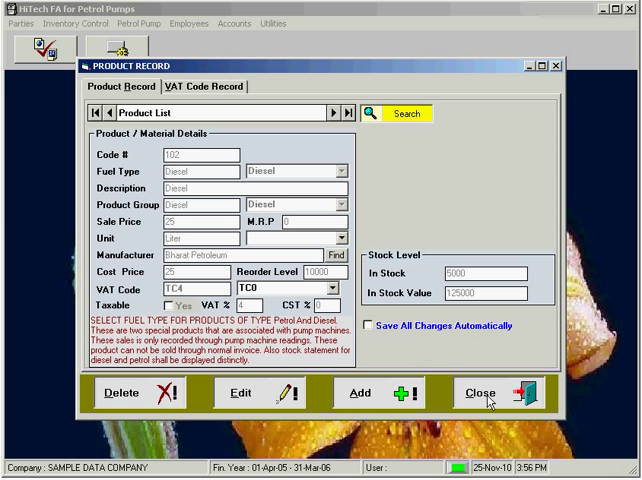
pyautogui.click(498, 393)
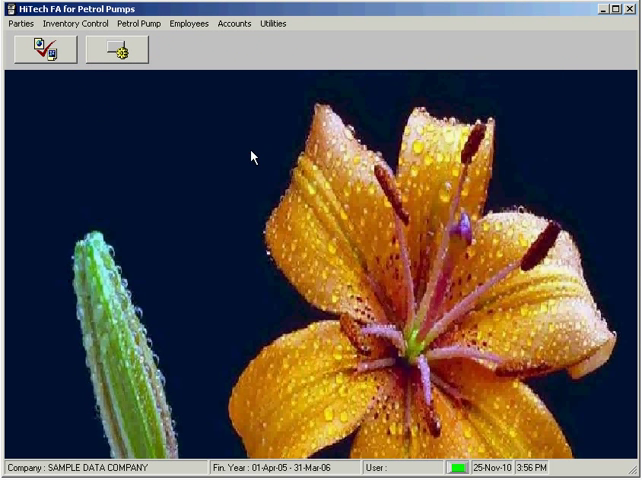
# Open Accounts > Trial Balance and generate the summarized trial balance as on 31-Mar-06.
pyautogui.click(220, 18)
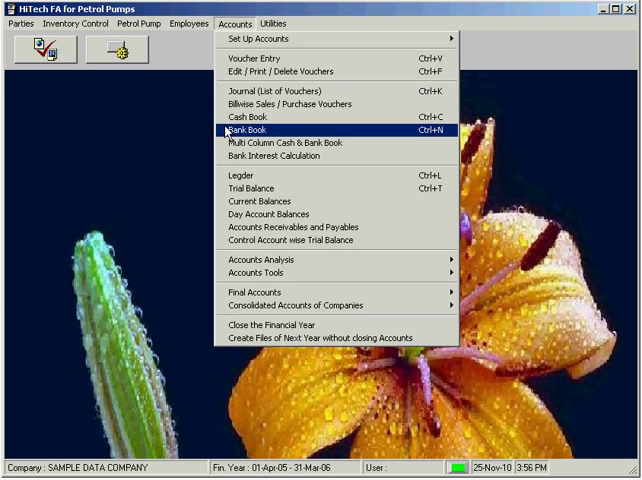
pyautogui.click(256, 128)
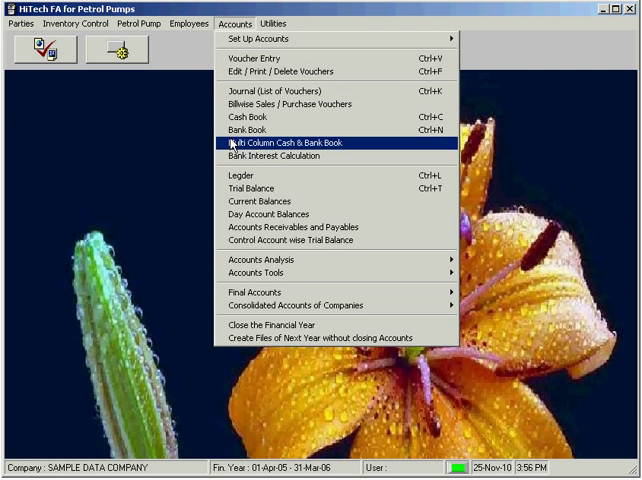
pyautogui.click(260, 201)
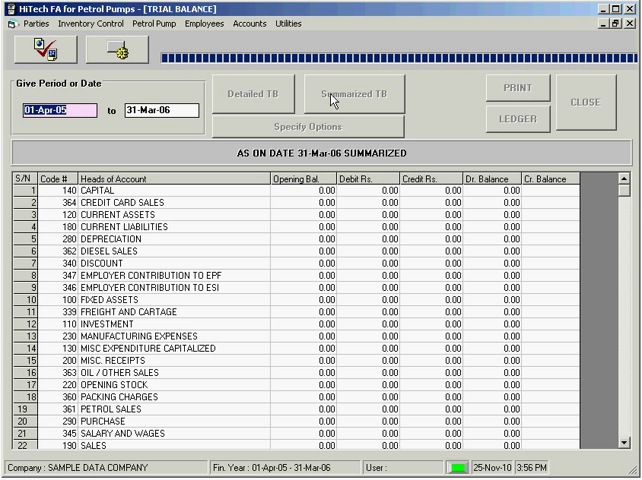
pyautogui.click(351, 93)
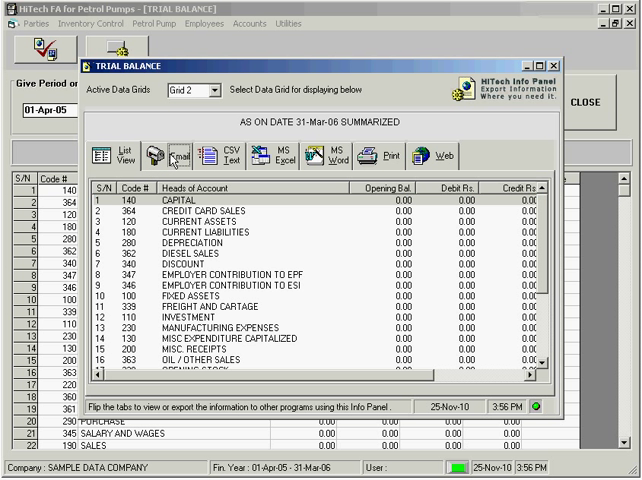
# View the trial balance as comma-separated email text in the Info Panel, then close the panel.
pyautogui.click(152, 157)
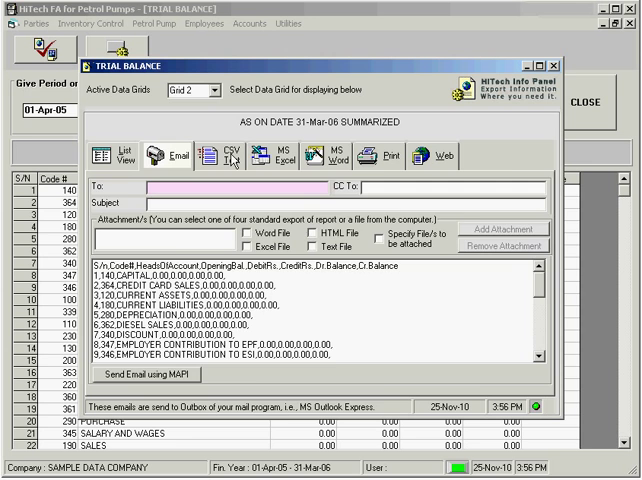
pyautogui.click(296, 158)
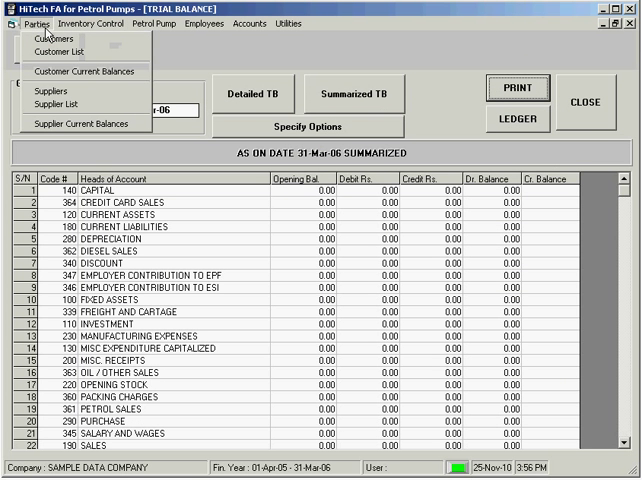
# Edit customer CUST 2 (code 101), dismiss the phone dialer, save, and close the record and trial balance.
pyautogui.click(48, 37)
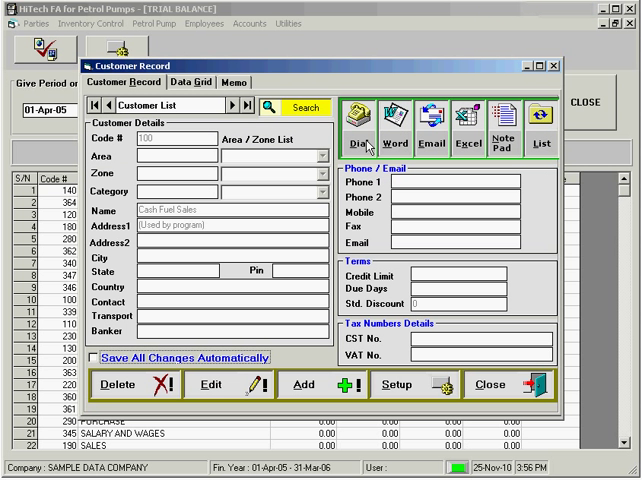
pyautogui.click(233, 101)
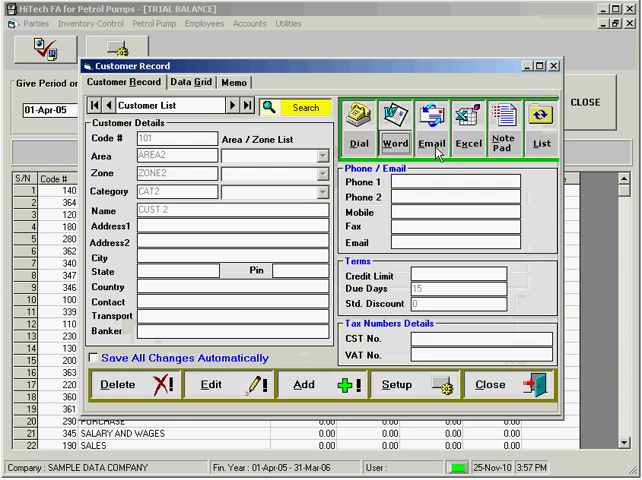
pyautogui.click(471, 120)
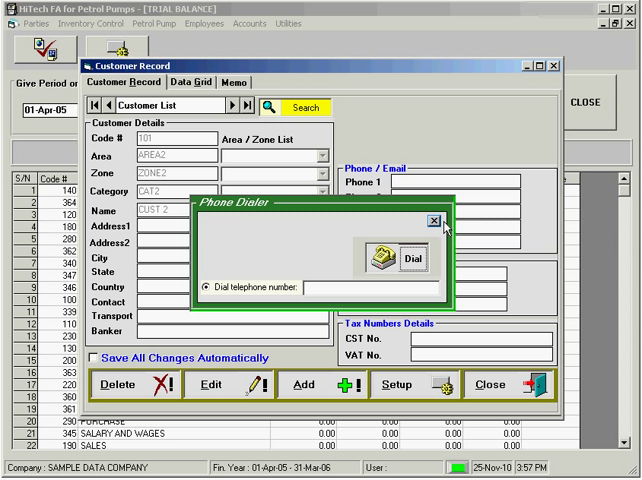
pyautogui.click(431, 220)
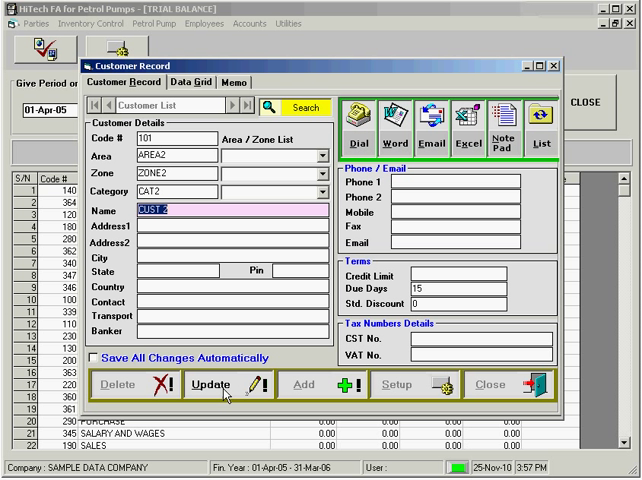
pyautogui.click(196, 385)
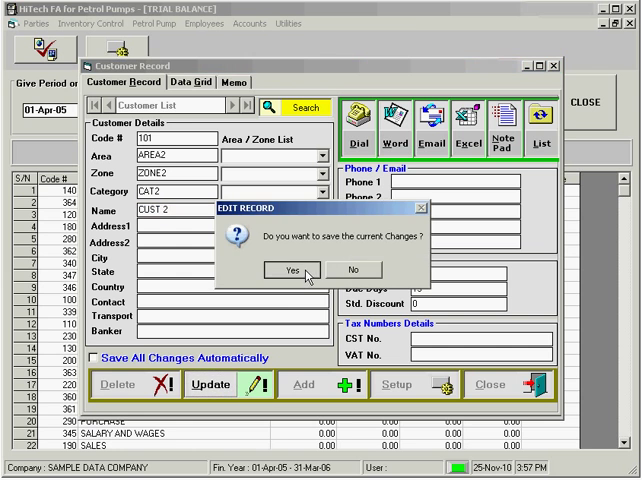
pyautogui.click(307, 268)
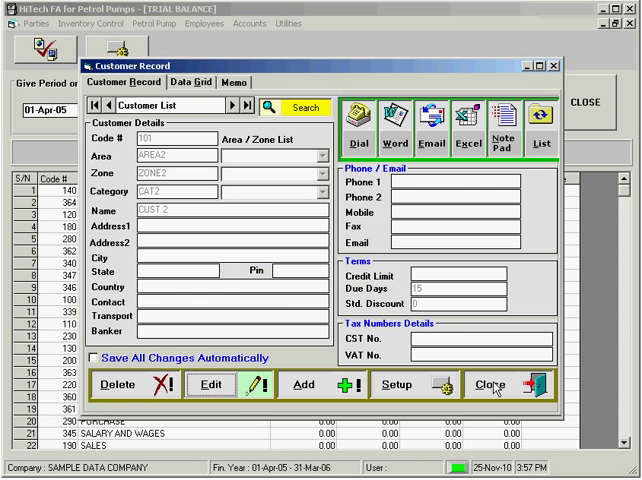
pyautogui.click(500, 381)
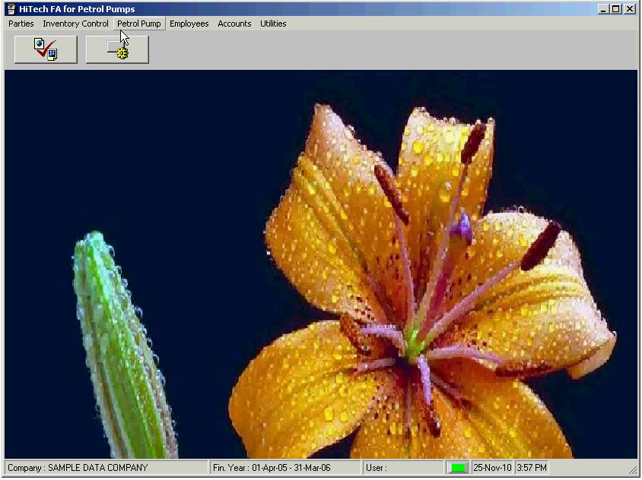
# Launch the Barcode Label Printing Utility from Inventory Control's Utilities menu.
pyautogui.click(72, 23)
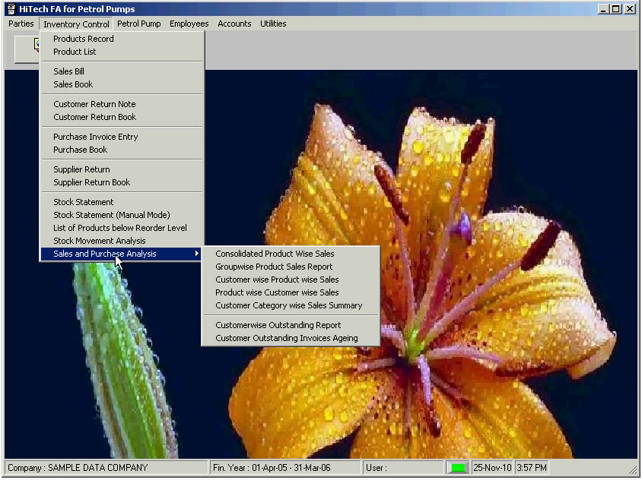
pyautogui.click(208, 16)
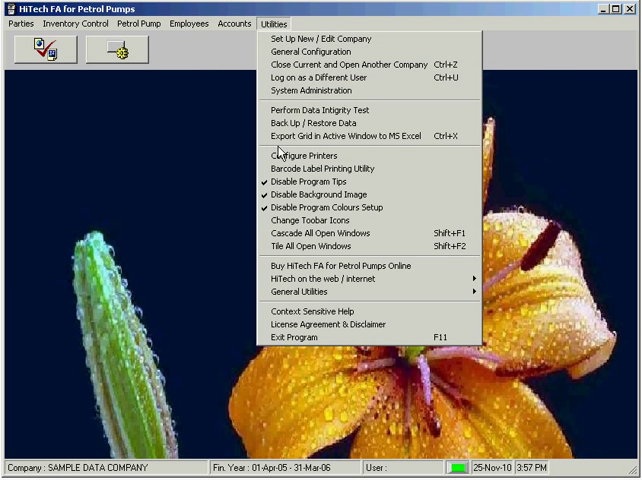
pyautogui.click(330, 168)
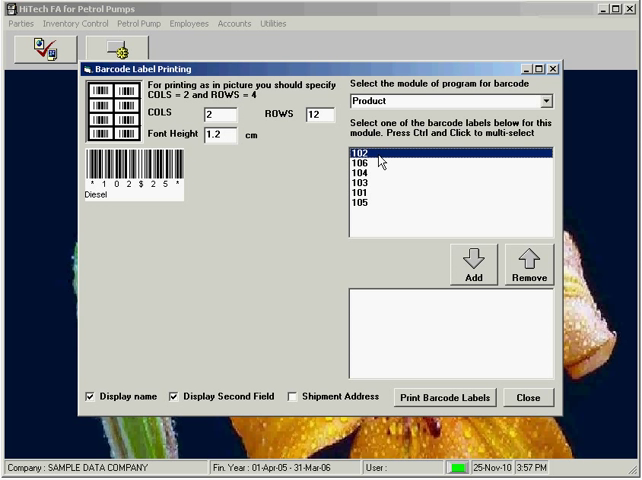
# Preview barcode labels for products 105 and 104 and customer 102, then close the window.
pyautogui.click(360, 185)
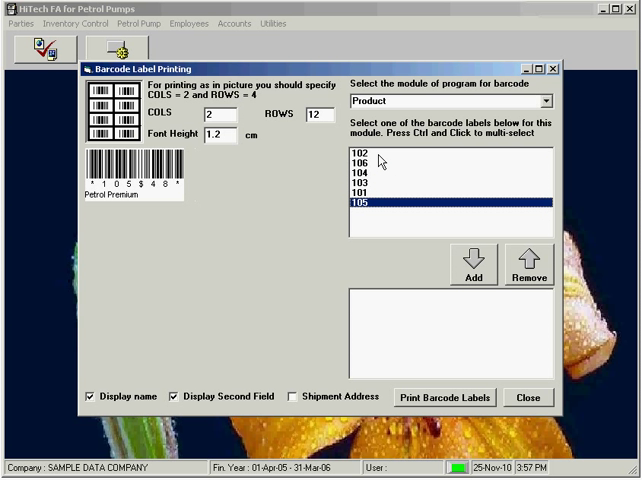
pyautogui.click(361, 188)
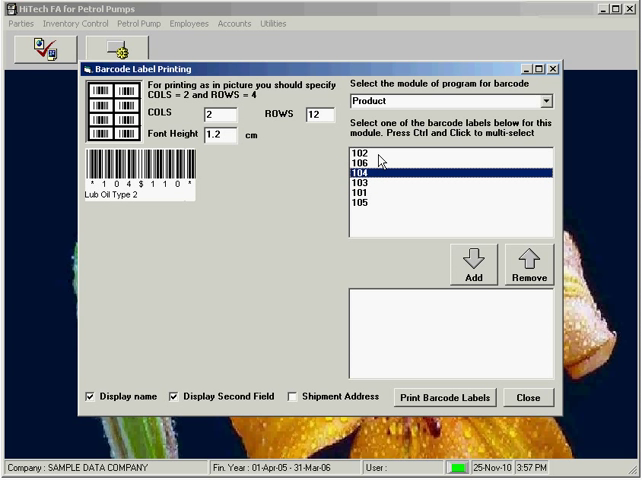
pyautogui.click(546, 100)
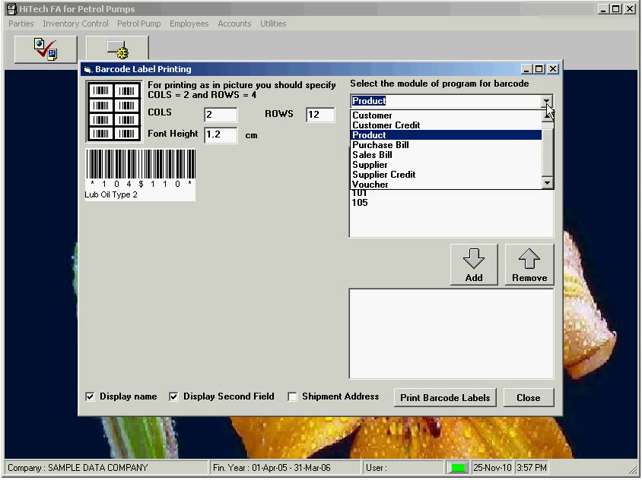
pyautogui.click(410, 176)
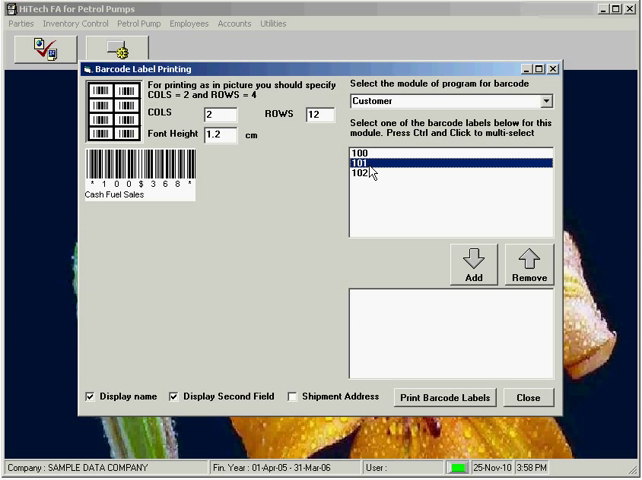
pyautogui.click(360, 187)
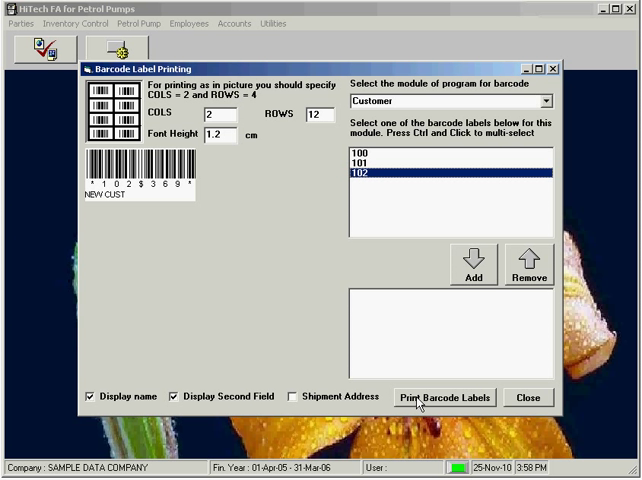
pyautogui.moveTo(527, 399)
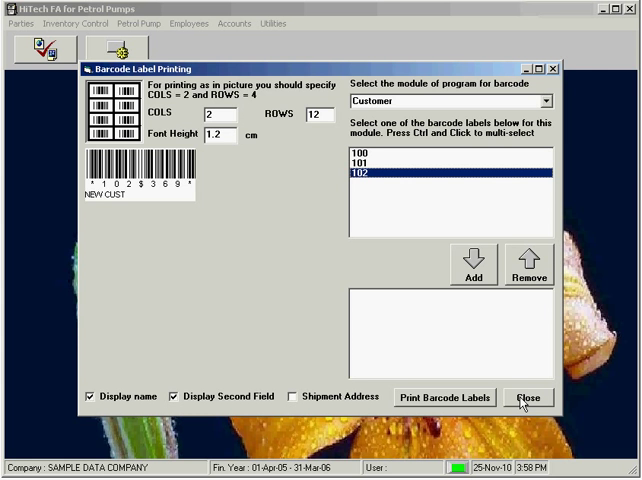
pyautogui.click(514, 397)
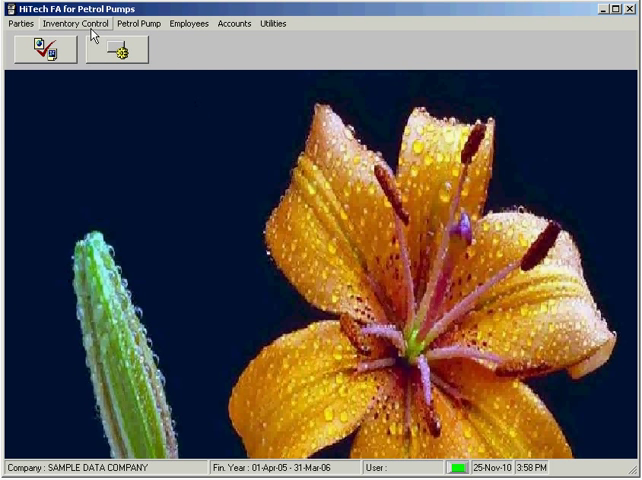
# Discard the sales invoice unsaved, open Supplier Return, and close the Debit Note form.
pyautogui.click(98, 32)
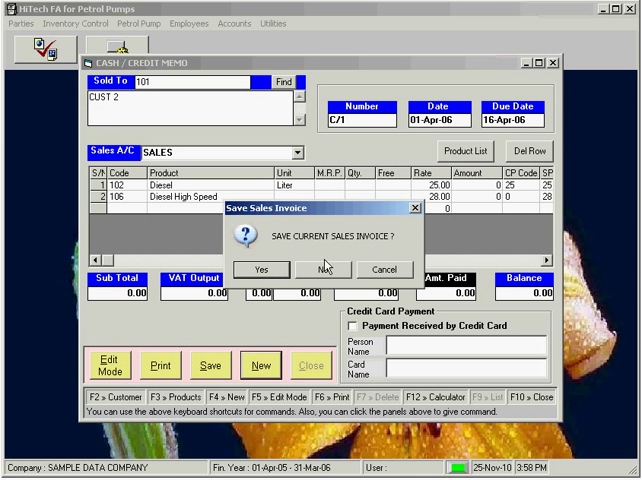
pyautogui.click(338, 267)
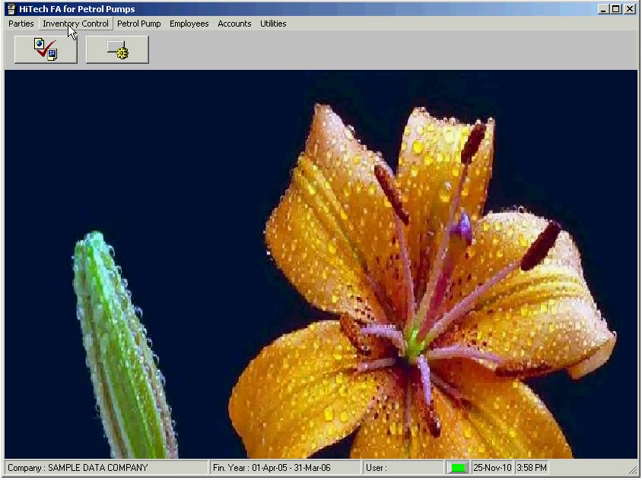
pyautogui.click(87, 17)
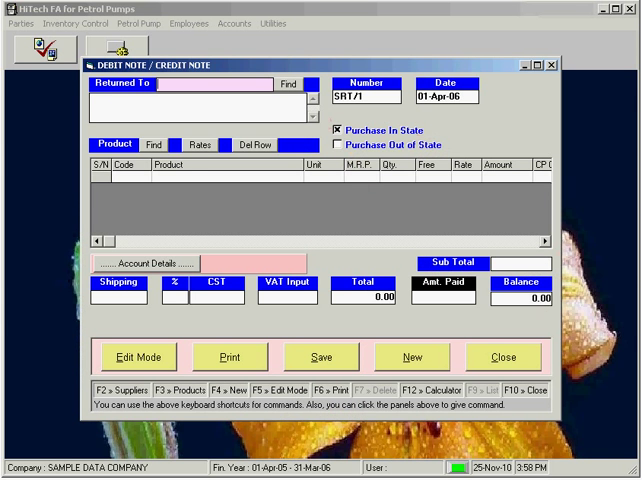
pyautogui.click(514, 357)
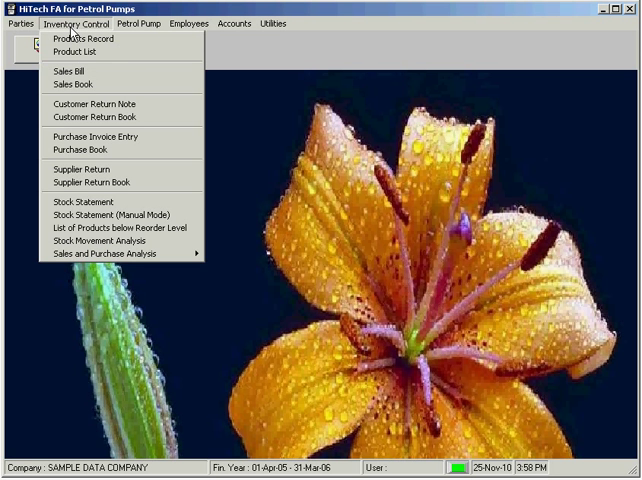
# Visit the Petrol Pump menu and the HiTech Customer Support web link, then reopen Utilities.
pyautogui.click(158, 19)
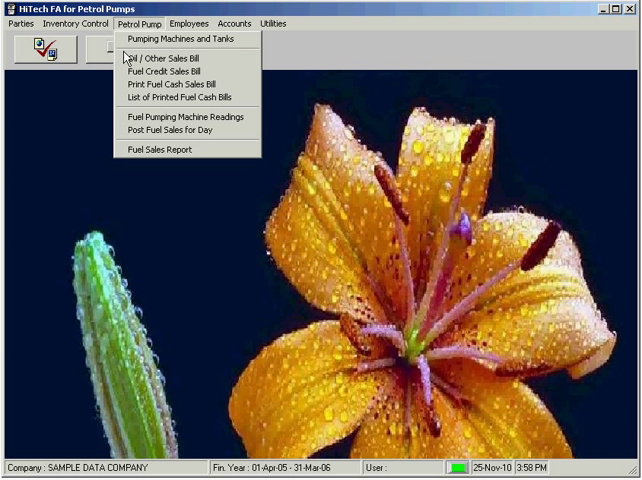
pyautogui.moveTo(175, 38)
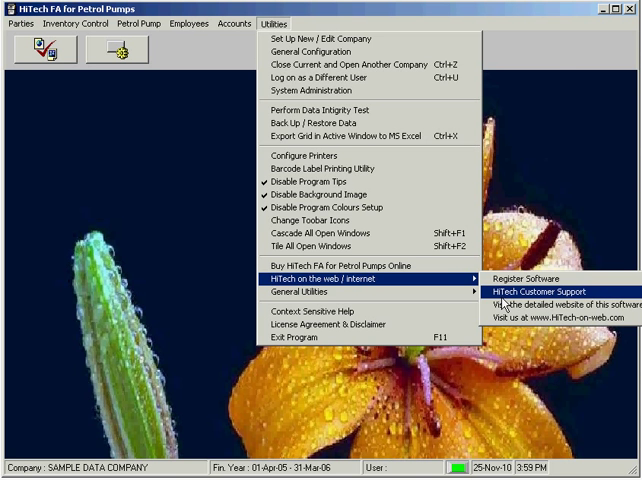
pyautogui.click(549, 286)
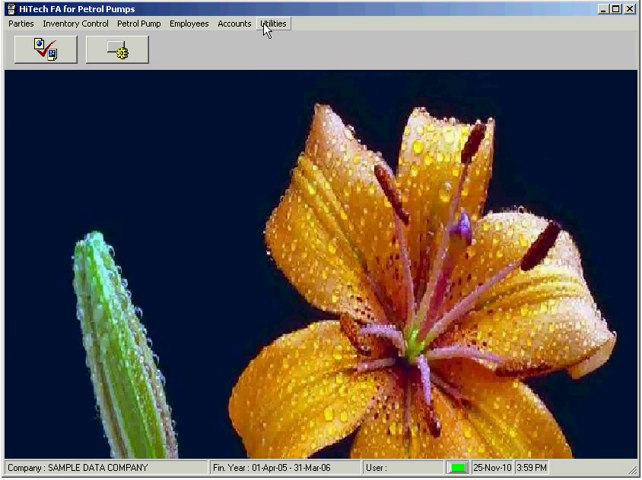
pyautogui.click(275, 24)
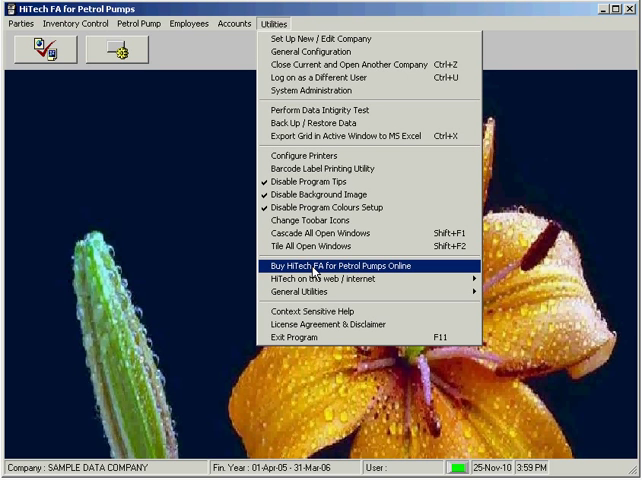
# View the Buy HiTech FA Online window, continue in present mode, and start the Graphic Clock Screen Saver.
pyautogui.click(325, 267)
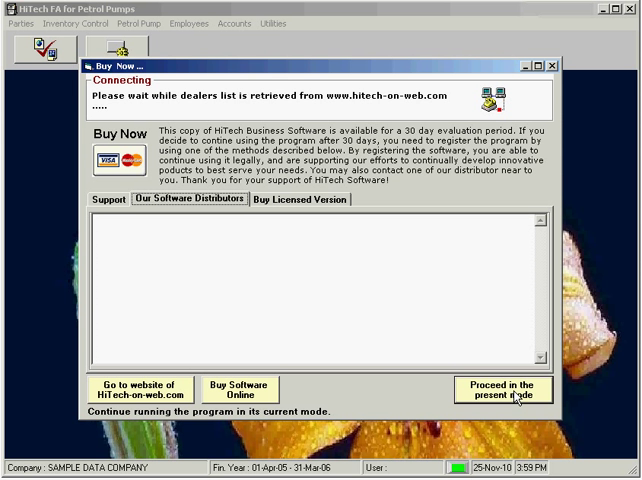
pyautogui.click(524, 393)
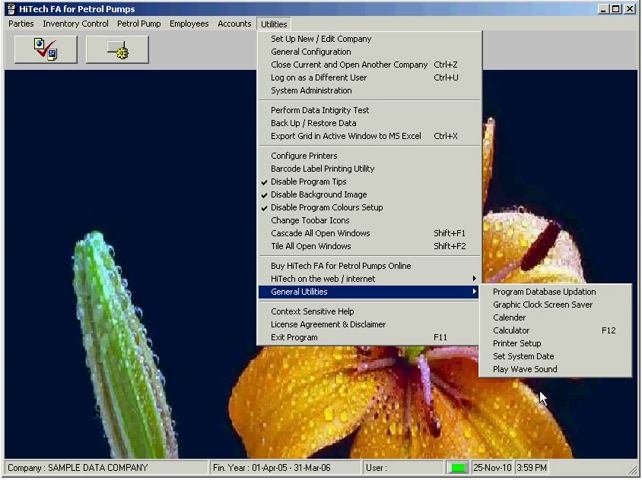
pyautogui.click(543, 303)
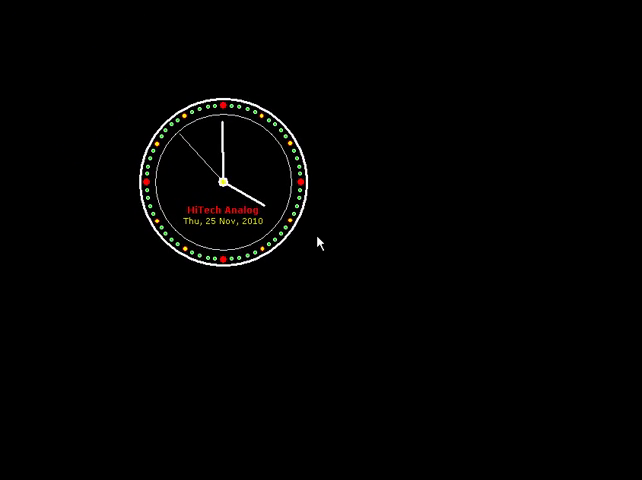